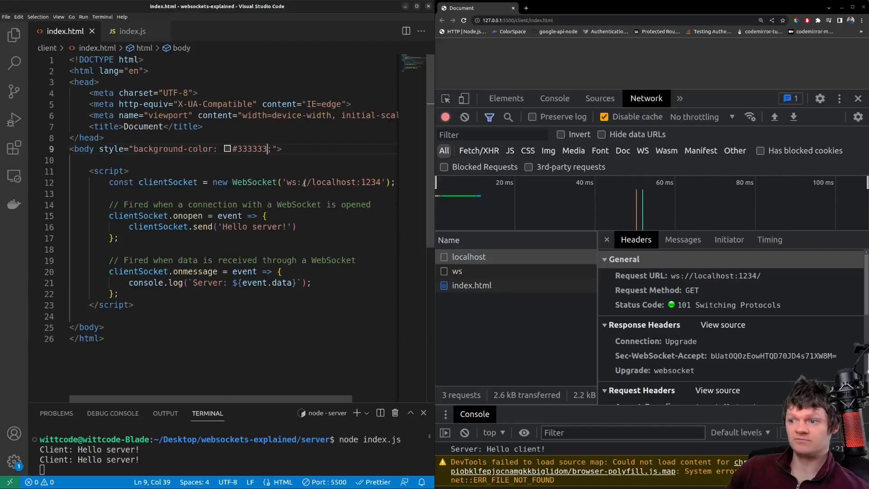
Step: Highlight the localhost:1234 socket address, then view the server's index.js file
{"action": "left_click_drag", "start_coordinate": [303, 182], "coordinate": [381, 182]}
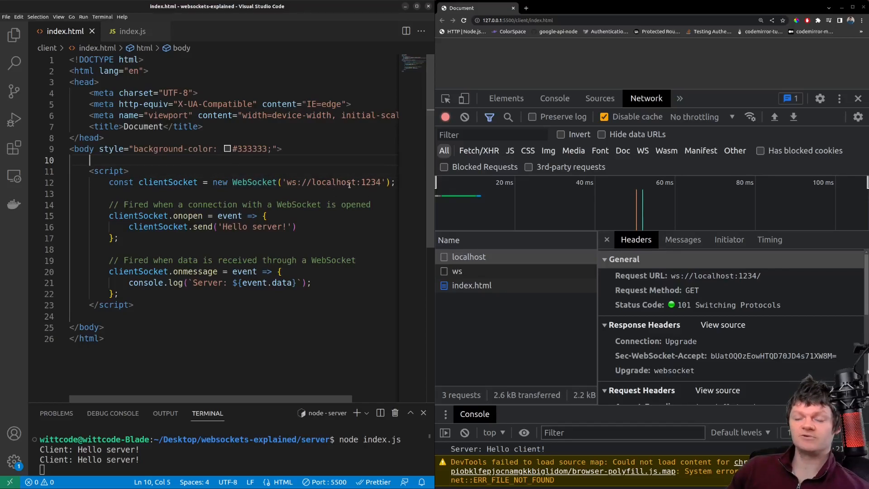
{"action": "left_click_drag", "start_coordinate": [325, 182], "coordinate": [384, 182]}
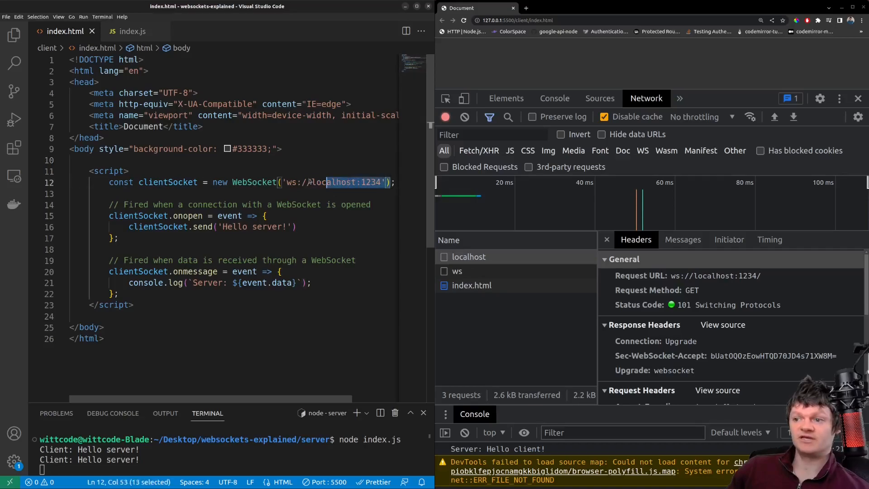
{"action": "left_click", "coordinate": [133, 31]}
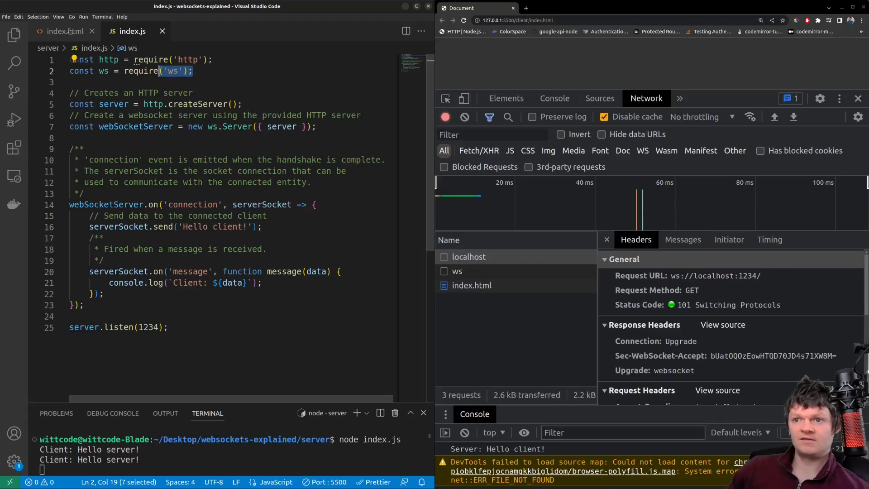
Step: Return to the client index.html file in the editor
{"action": "left_click", "coordinate": [60, 32]}
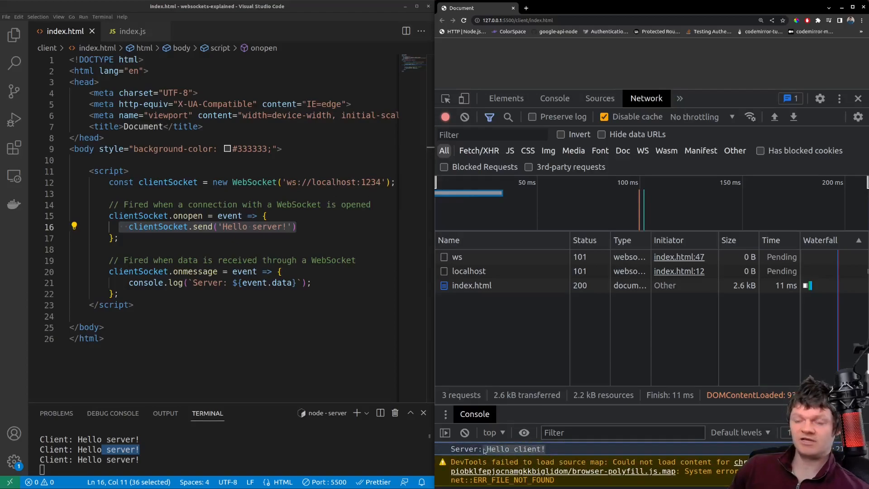
Step: Bring the server's index.js back into the editor
{"action": "left_click", "coordinate": [131, 31]}
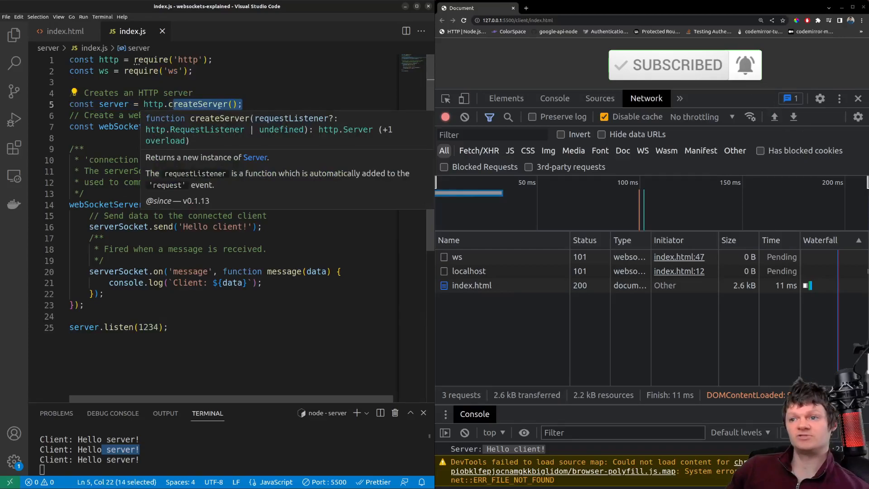
{"action": "left_click", "coordinate": [272, 86]}
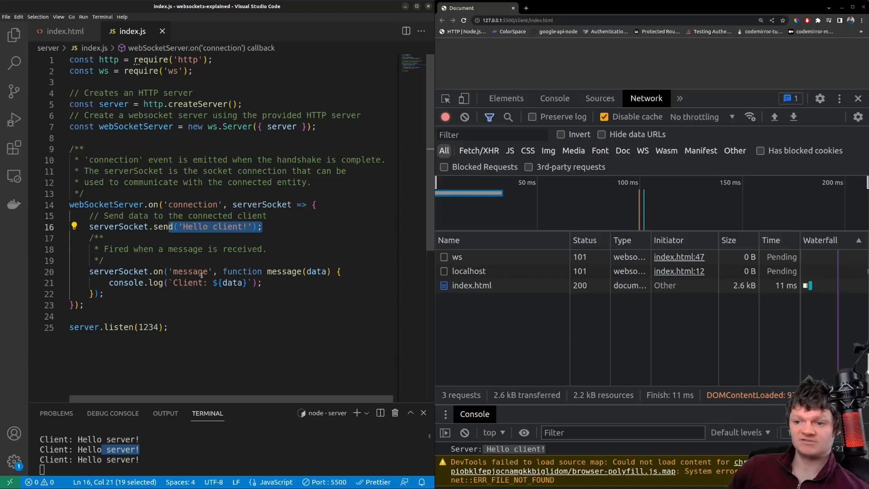
{"action": "double_click", "coordinate": [189, 272]}
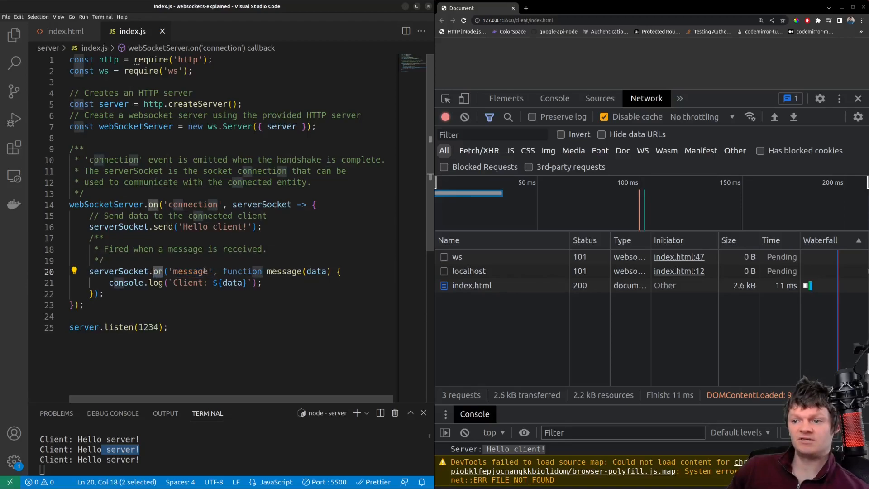
{"action": "double_click", "coordinate": [189, 271]}
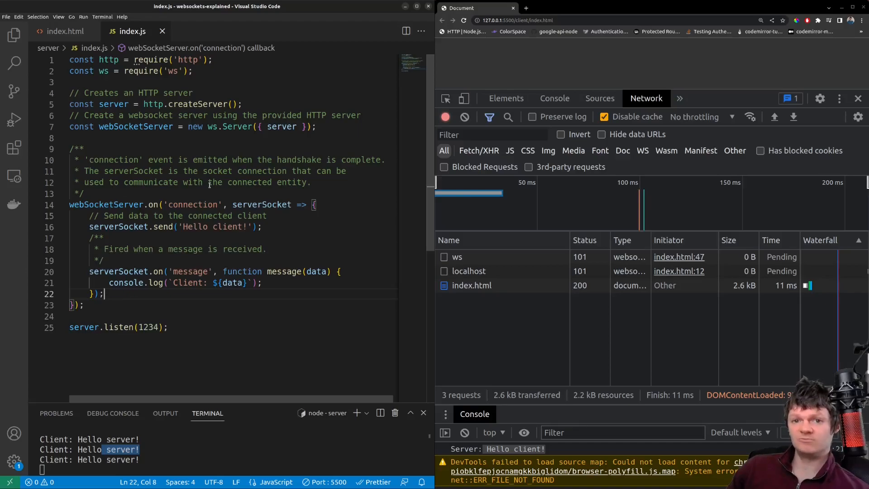
{"action": "left_click", "coordinate": [457, 257]}
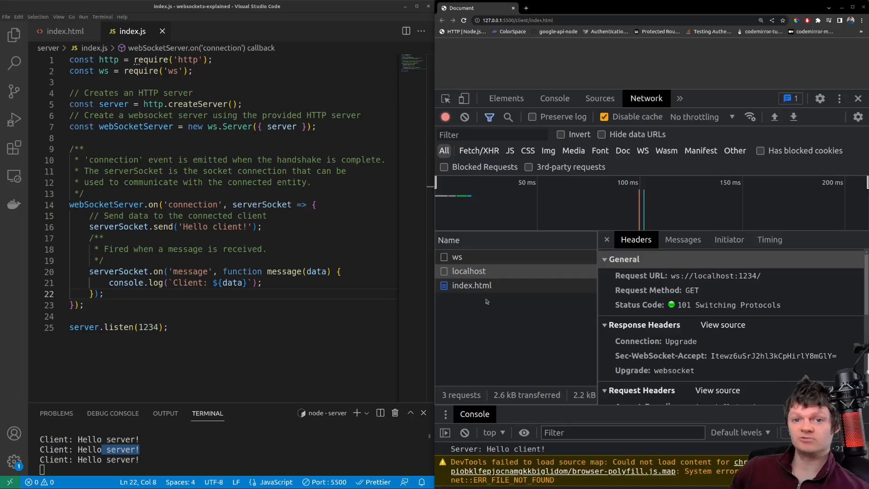
{"action": "mouse_move", "coordinate": [568, 309]}
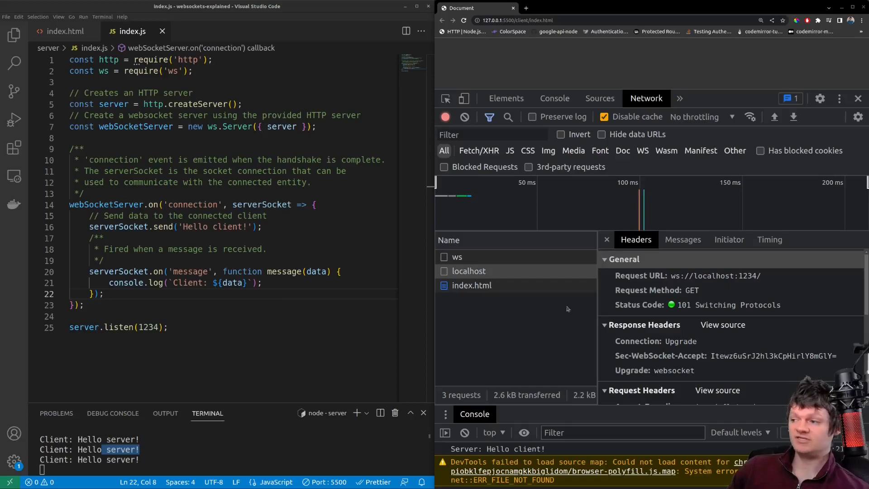
Step: Scroll the handshake headers down to Request Headers with Sec-WebSocket-Key and Version 13
{"action": "scroll", "scroll_direction": "down", "scroll_amount": 3}
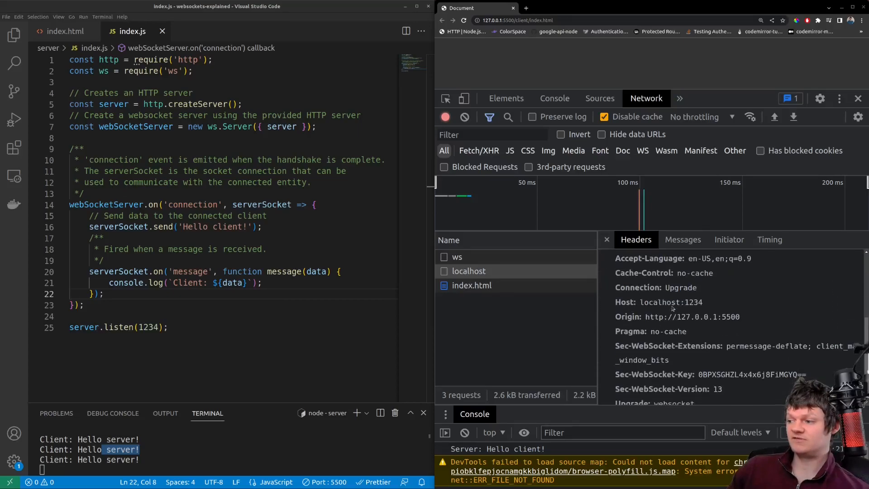
{"action": "scroll", "scroll_direction": "down", "scroll_amount": 3}
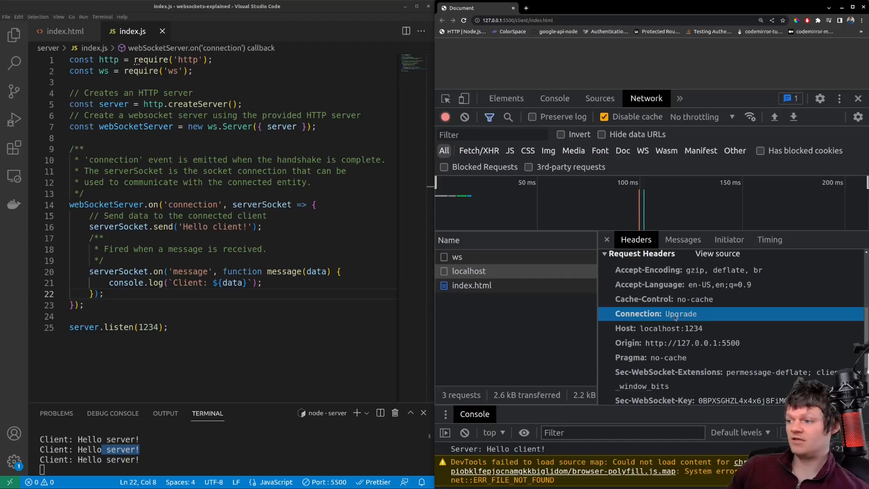
{"action": "scroll", "scroll_direction": "down", "scroll_amount": 3}
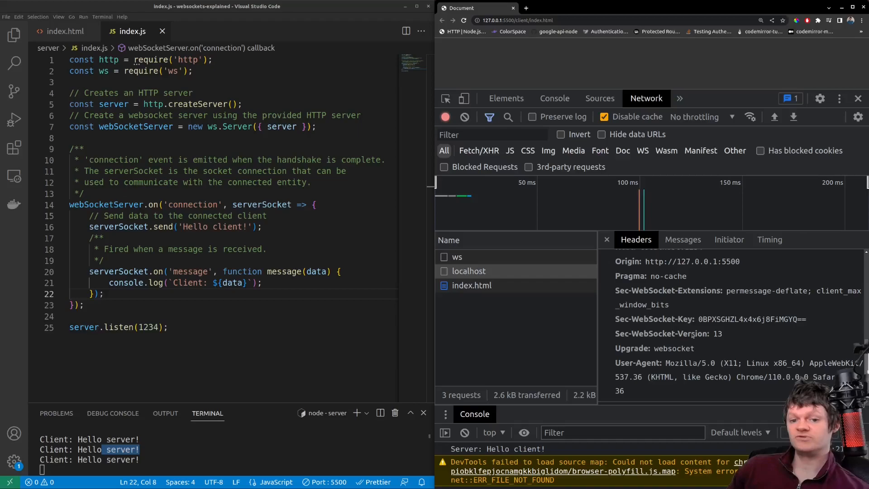
{"action": "mouse_move", "coordinate": [642, 353]}
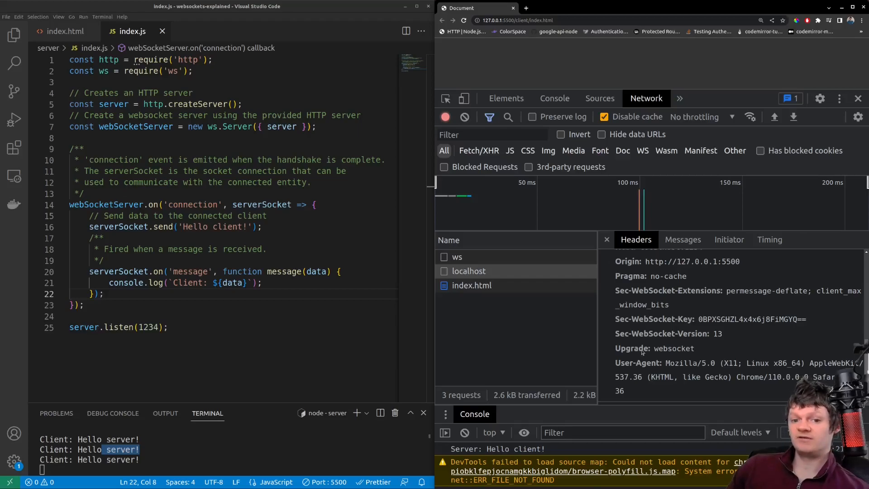
{"action": "mouse_move", "coordinate": [668, 351]}
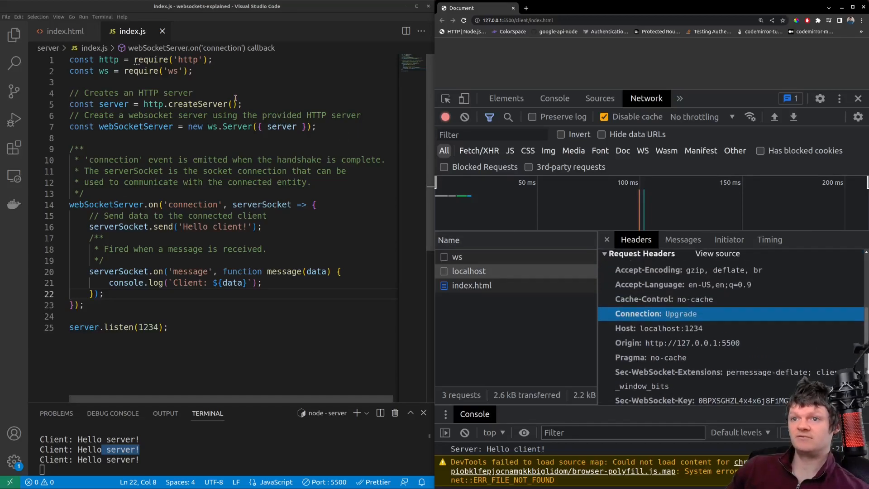
{"action": "left_click", "coordinate": [63, 31]}
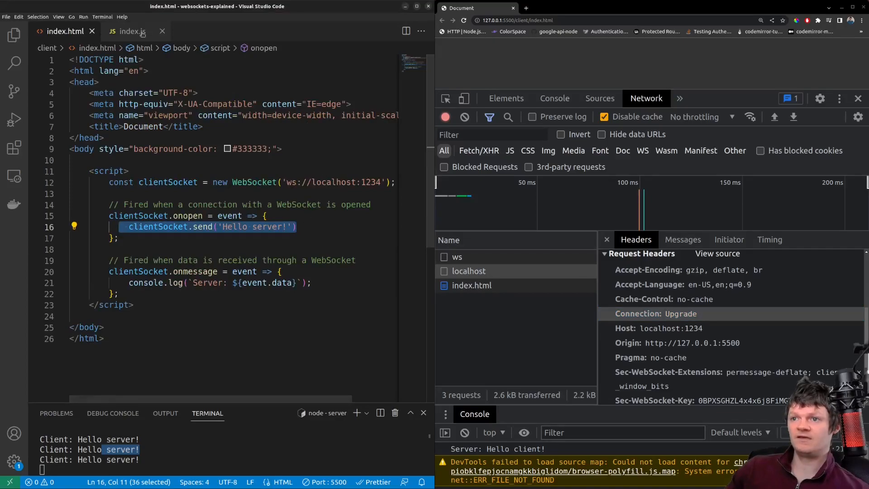
{"action": "left_click", "coordinate": [134, 31]}
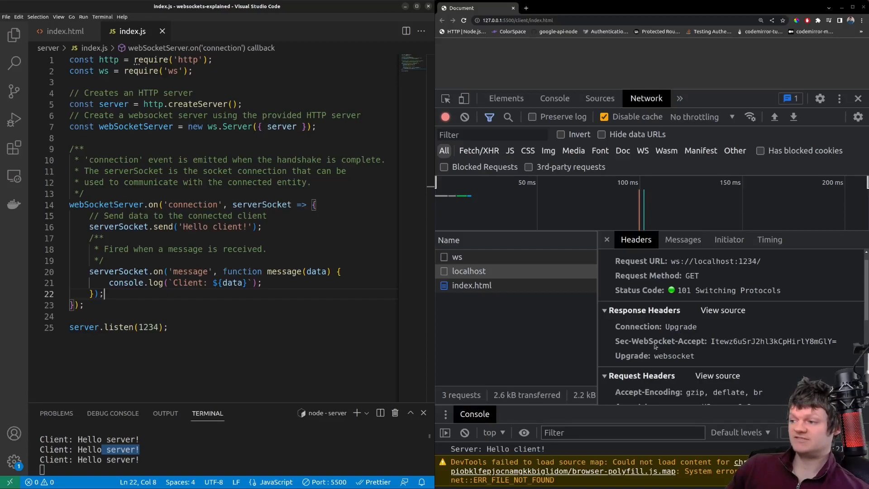
{"action": "scroll", "scroll_direction": "down", "scroll_amount": 3}
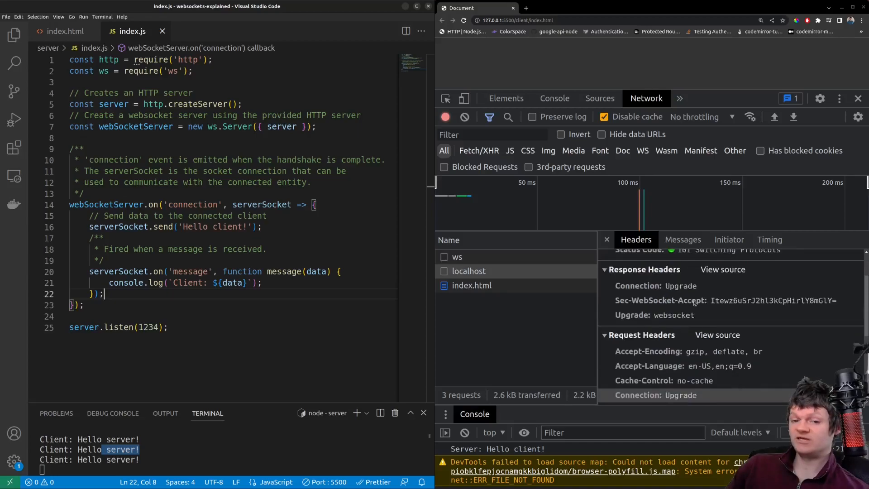
{"action": "scroll", "scroll_direction": "down", "scroll_amount": 3}
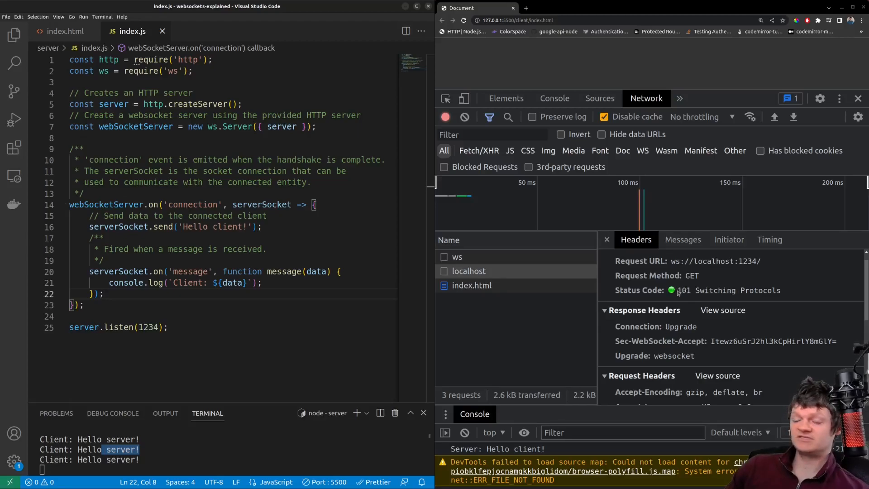
{"action": "mouse_move", "coordinate": [721, 296]}
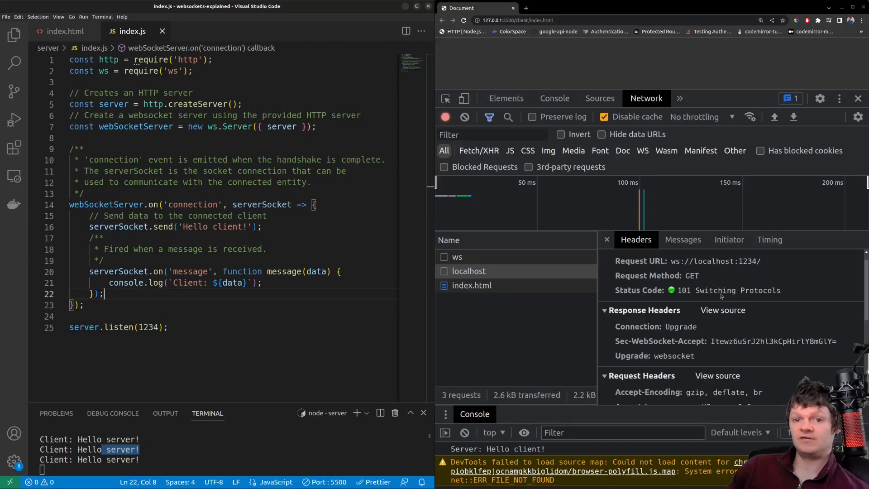
{"action": "scroll", "scroll_direction": "down", "scroll_amount": 3}
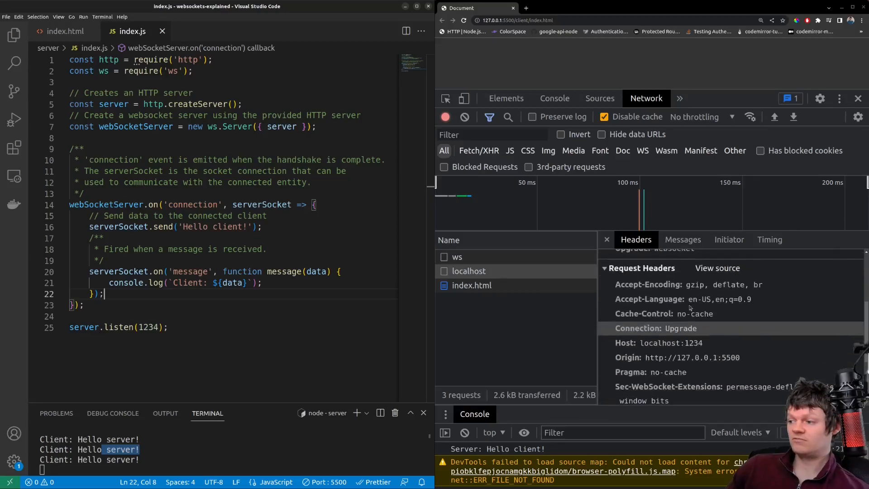
{"action": "scroll", "scroll_direction": "down", "scroll_amount": 3}
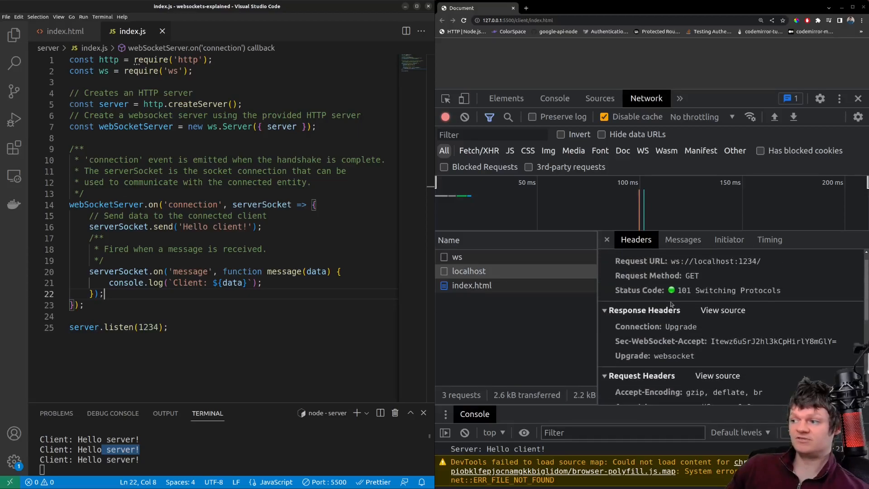
{"action": "mouse_move", "coordinate": [710, 297]}
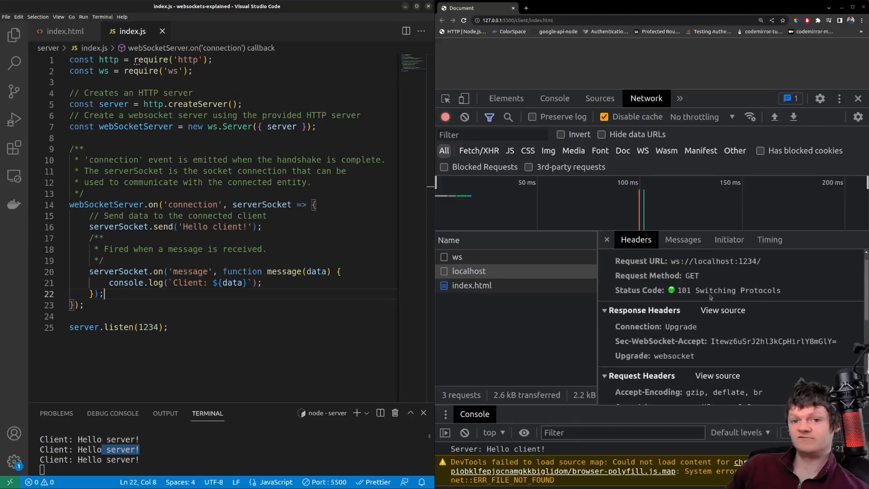